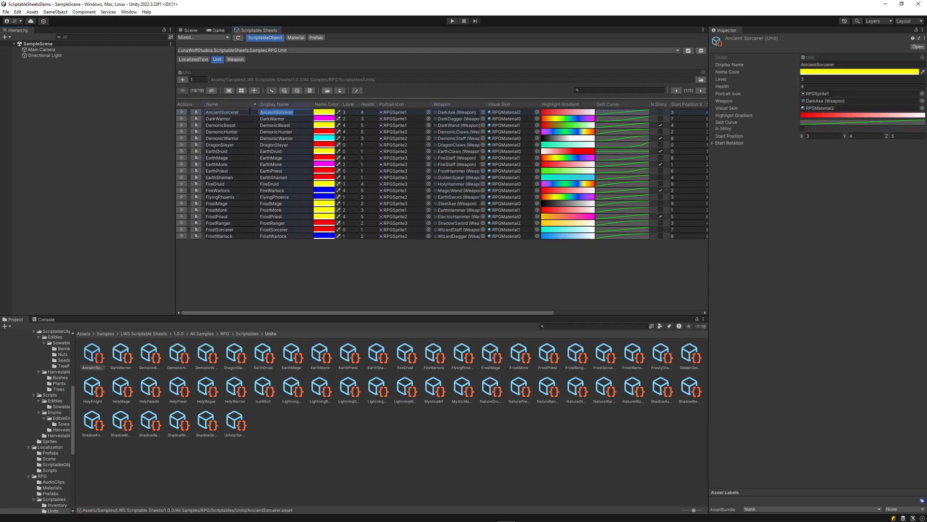
# Step: Page through the unit list and filter it to units matching 'Earth'
pyautogui.hscroll(3)
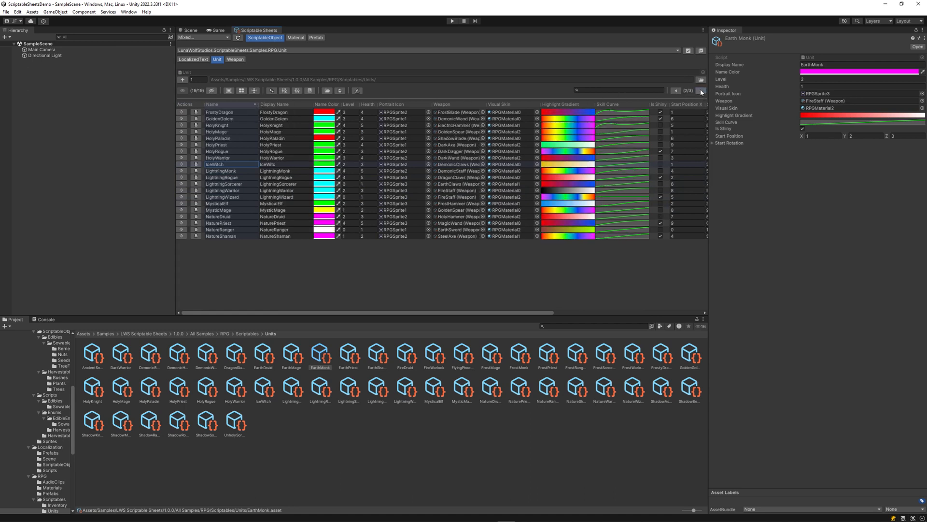
pyautogui.click(701, 90)
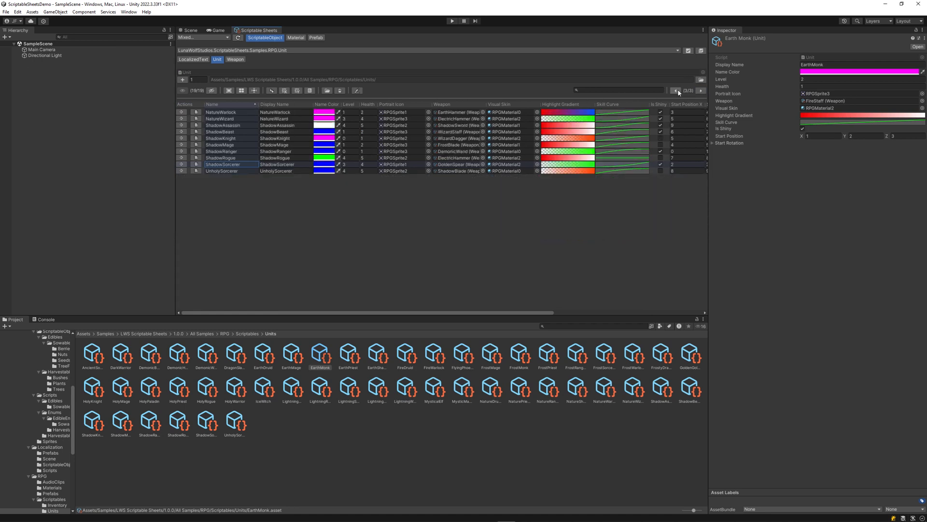
pyautogui.click(678, 91)
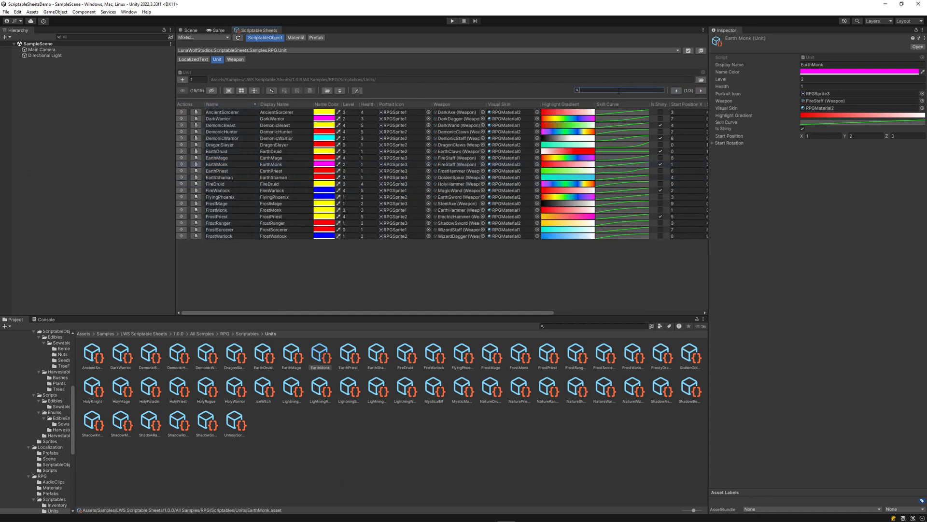
pyautogui.write('Earth')
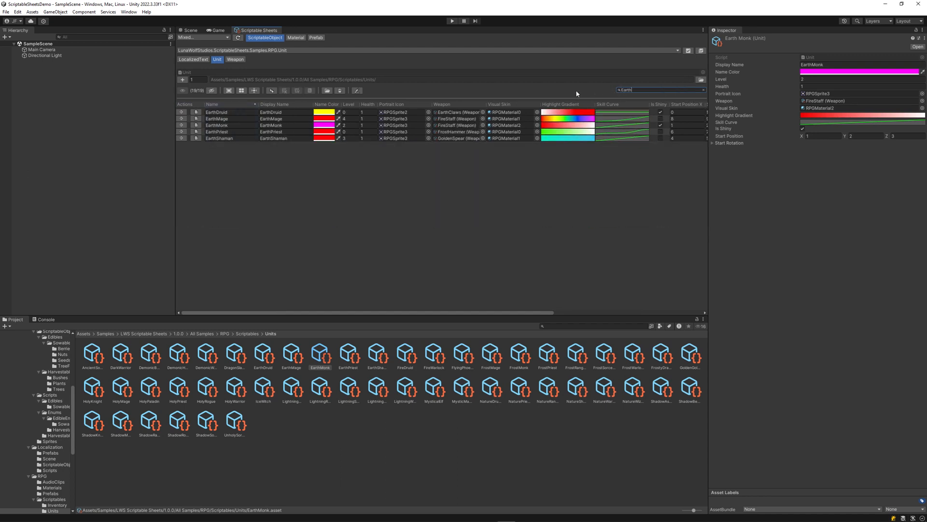
# Step: Give the EarthMage unit the EarthSword weapon and bring up the object type list
pyautogui.click(427, 118)
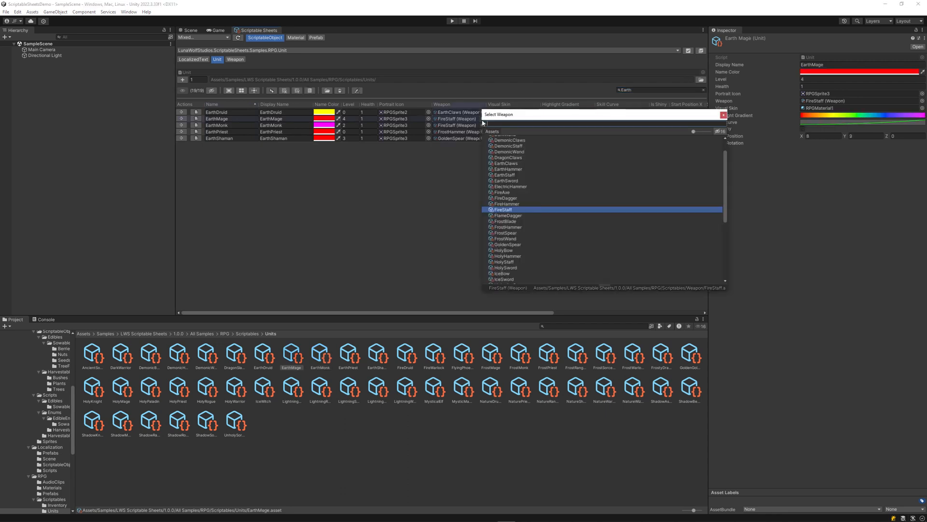
pyautogui.click(506, 180)
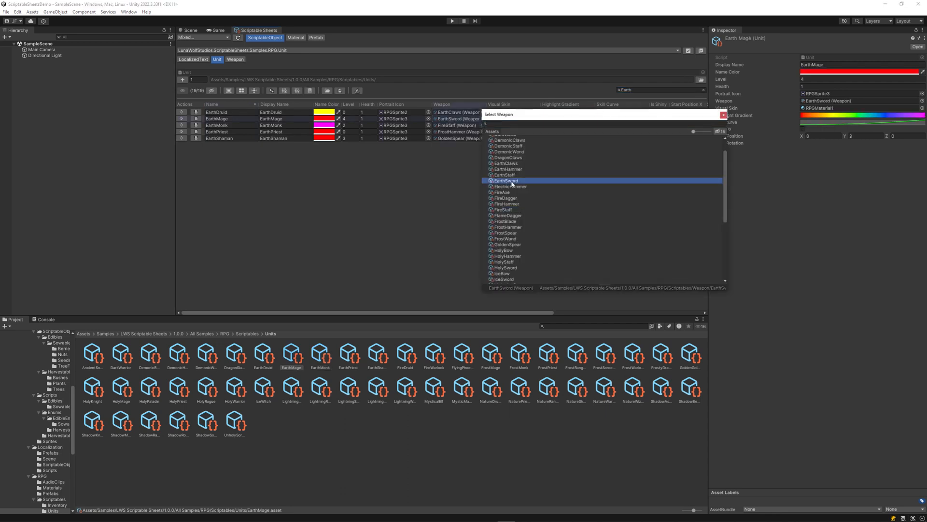
pyautogui.click(505, 180)
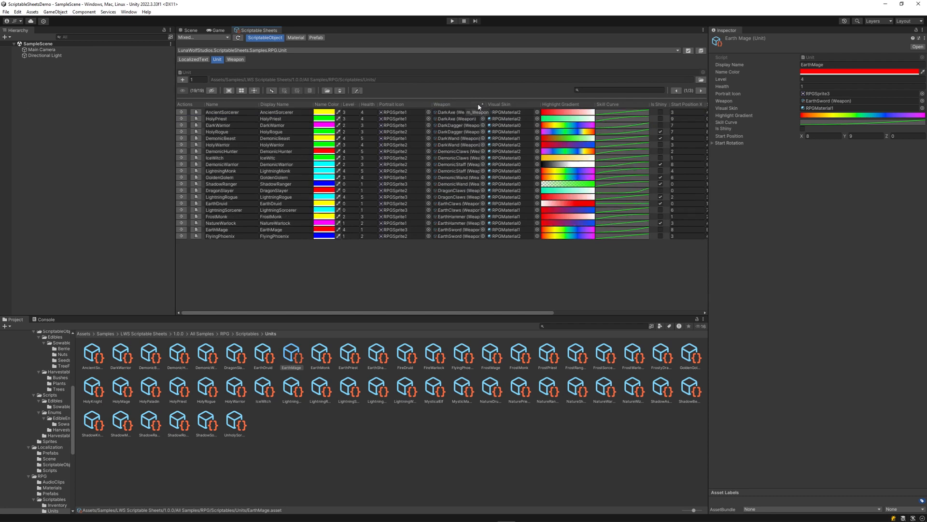
pyautogui.click(274, 104)
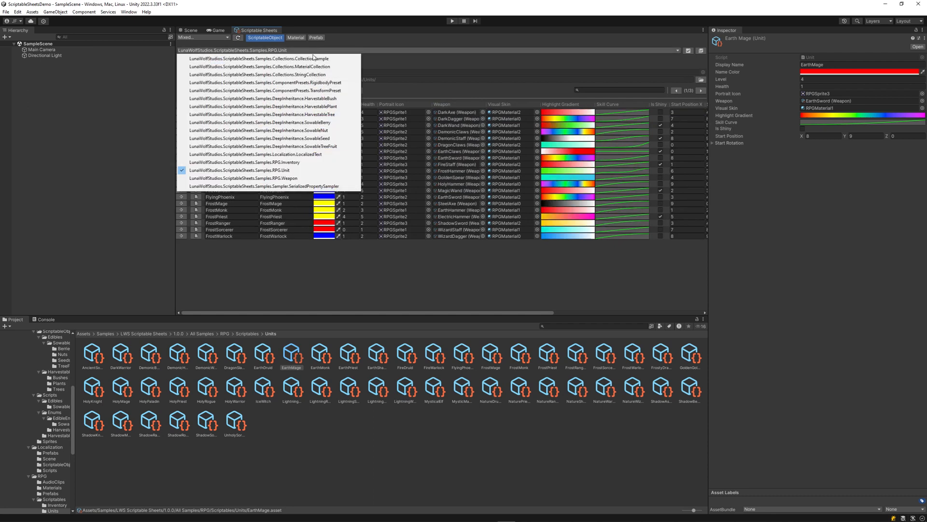
# Step: Switch the sheet to show HarvestableTree objects
pyautogui.click(267, 114)
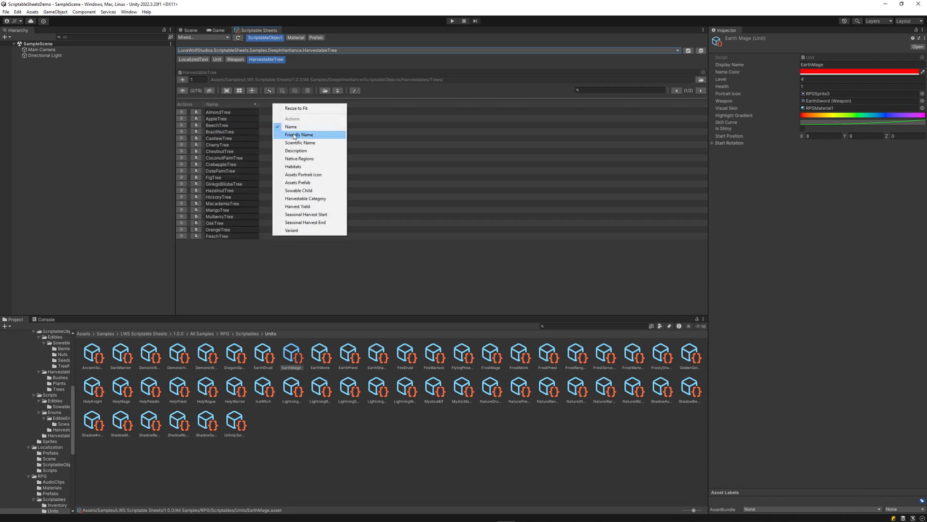
# Step: Show the Friendly Name and Description columns alongside Name
pyautogui.click(298, 135)
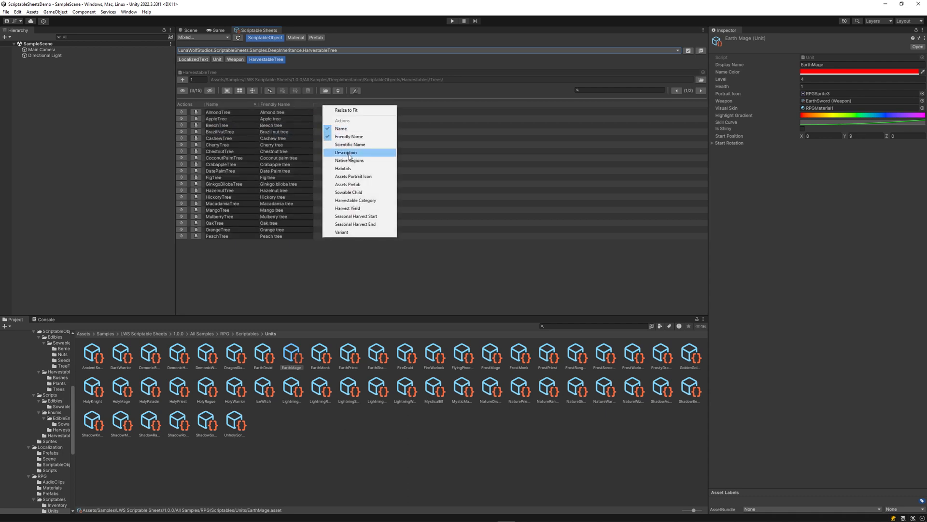
pyautogui.click(345, 152)
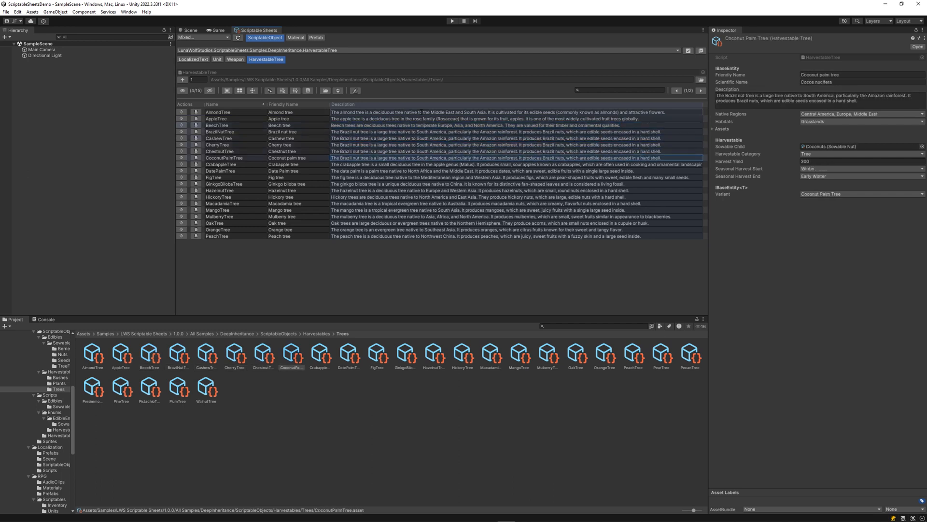
# Step: Select the CashewTree row to inspect its details and description
pyautogui.click(209, 356)
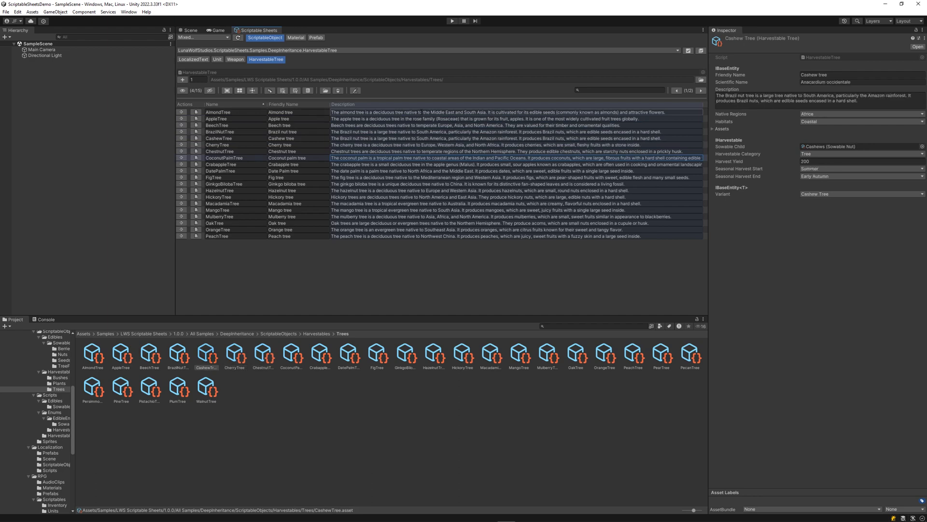